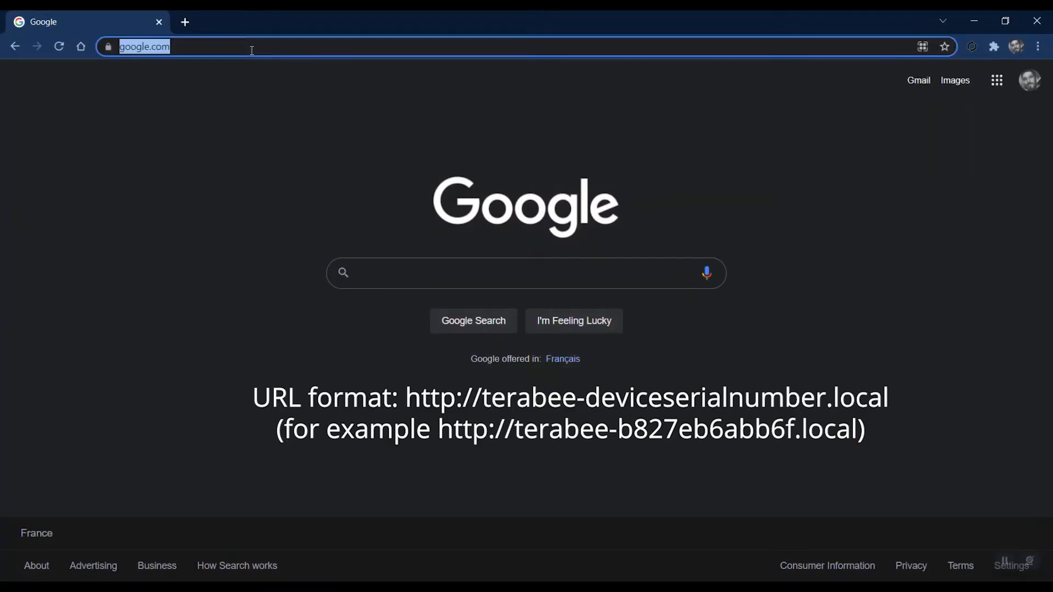
Navigate to the device at 10.8.0.82 to reach its login page.
text(10.8.0.82/wizard/)
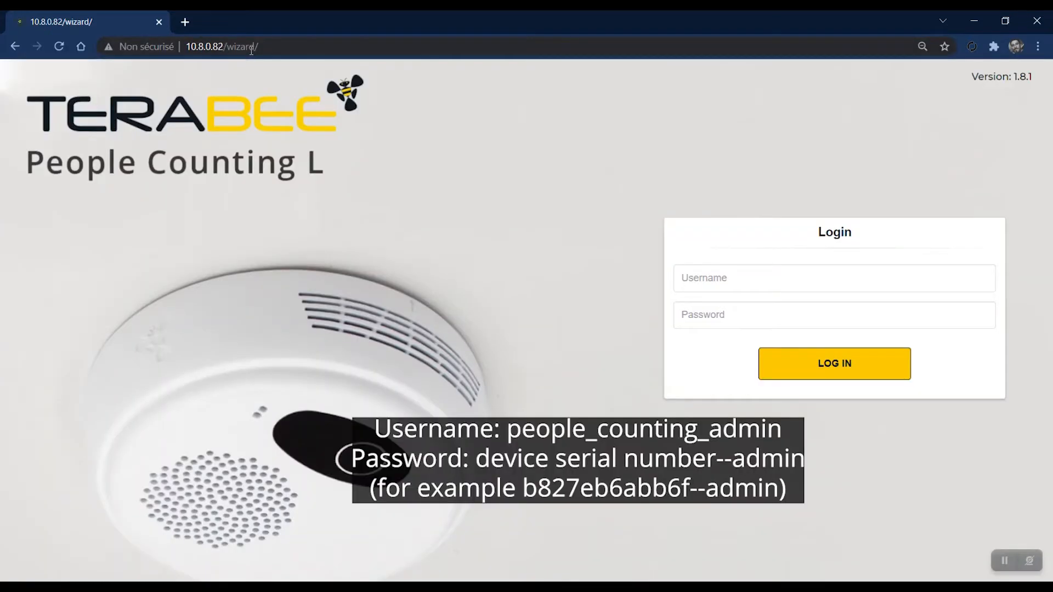
Log in with the saved admin username and its device password.
click(833, 277)
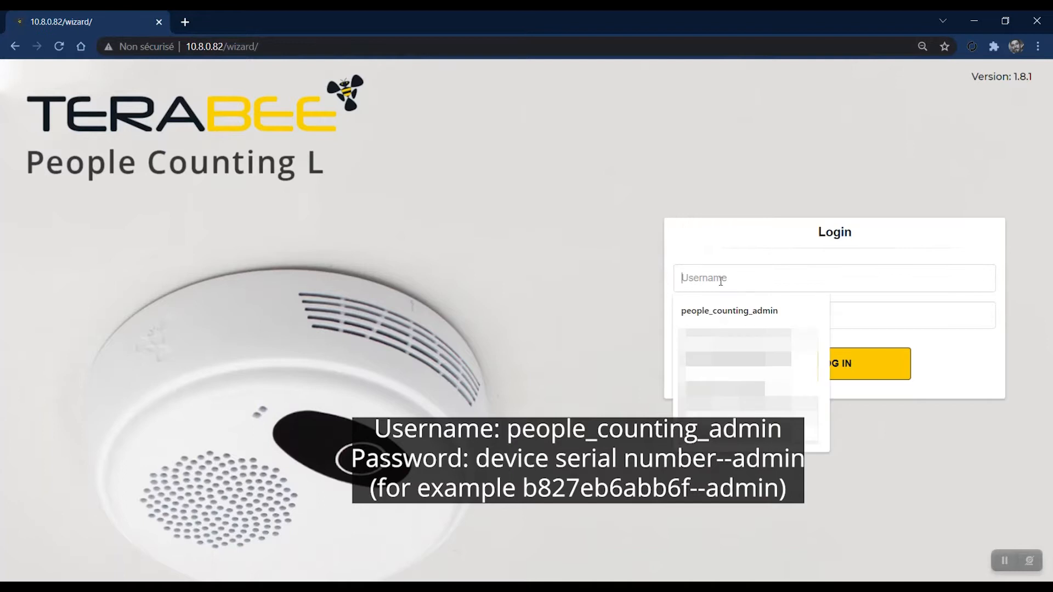
click(730, 311)
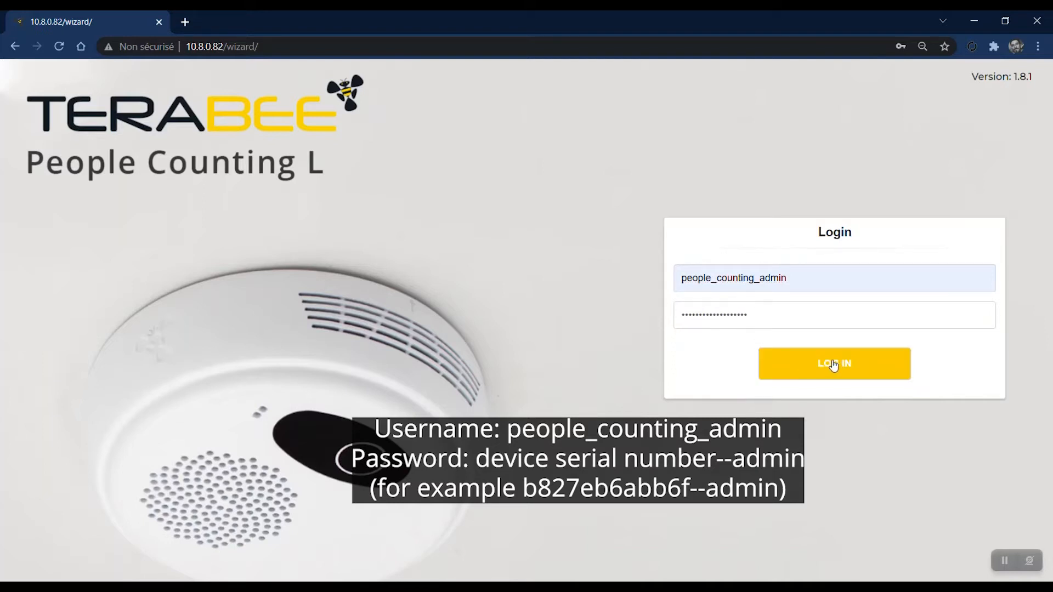
click(833, 363)
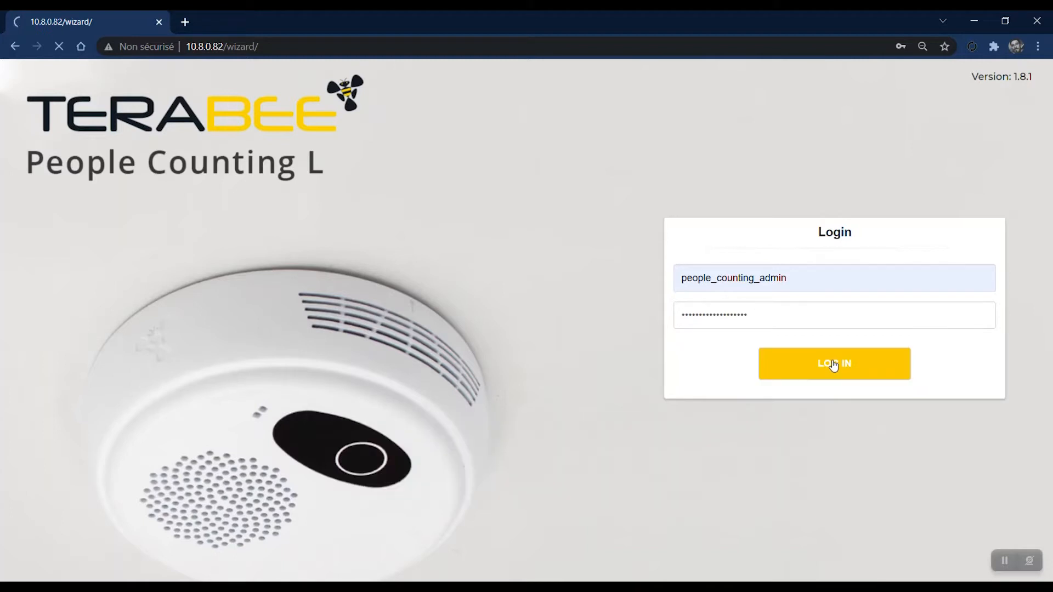
Retrieve the current counts via Get Counts, showing 4 in and 5 out.
click(834, 363)
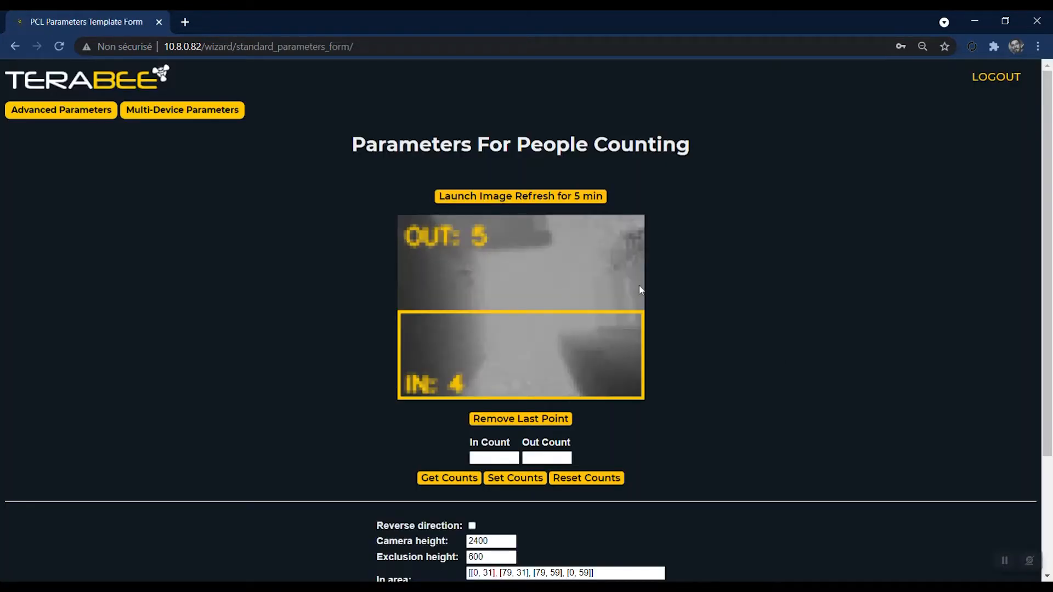
mouse_move(358, 182)
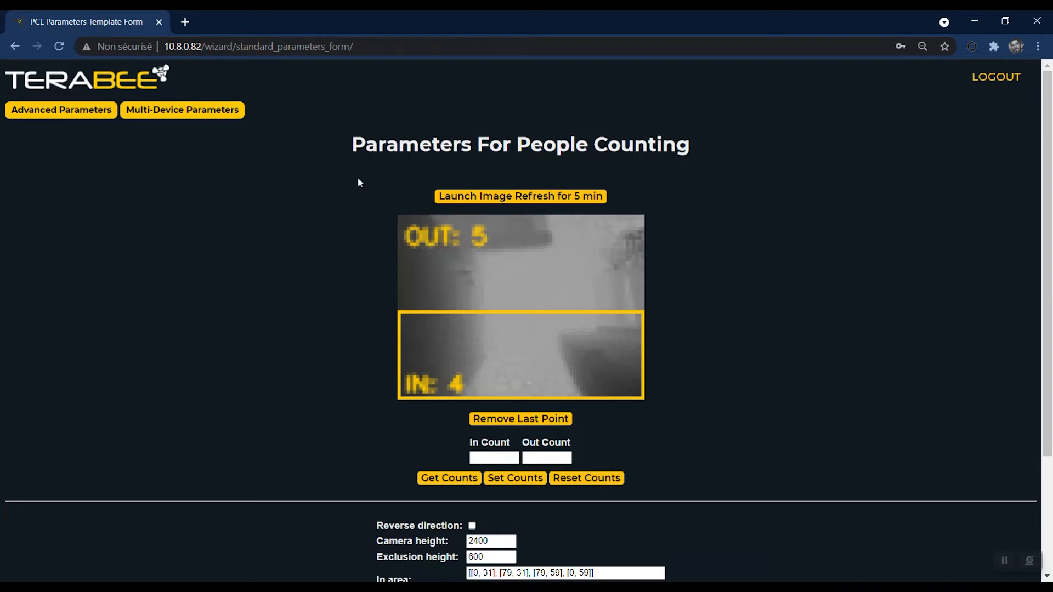
mouse_move(355, 182)
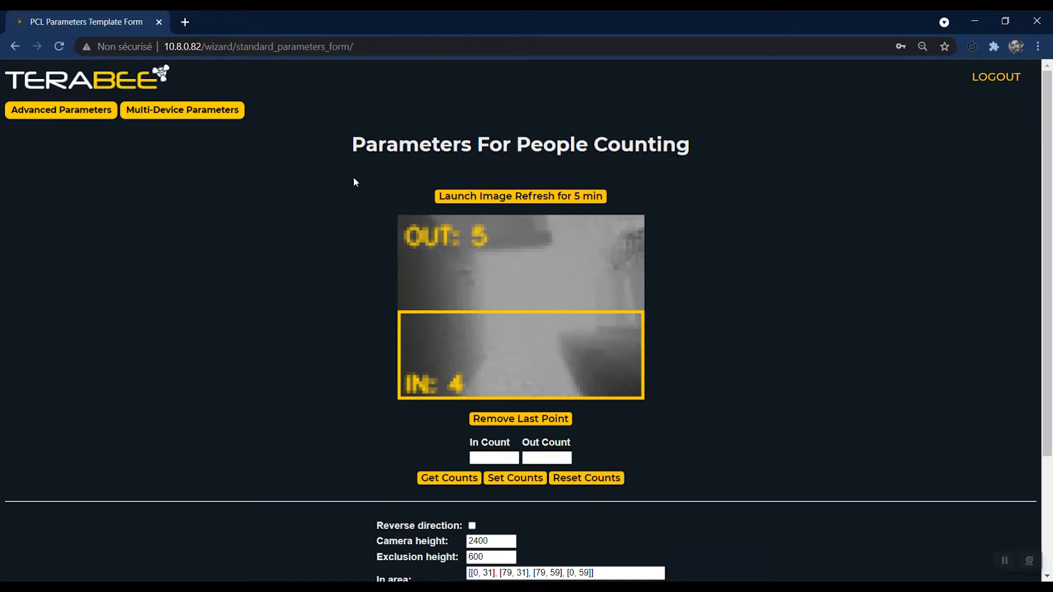
mouse_move(359, 216)
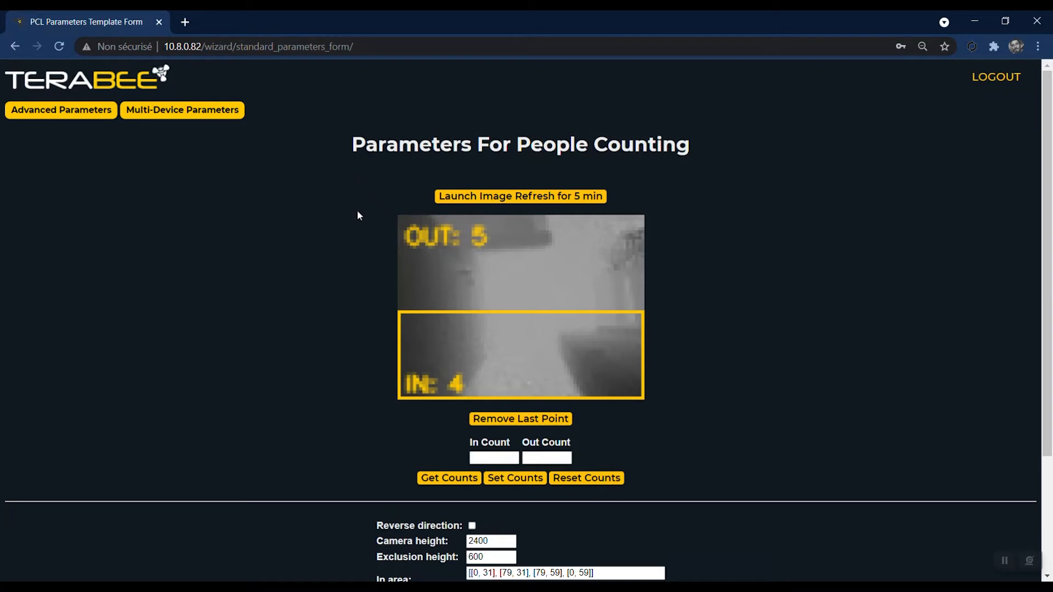
scroll(down, 3)
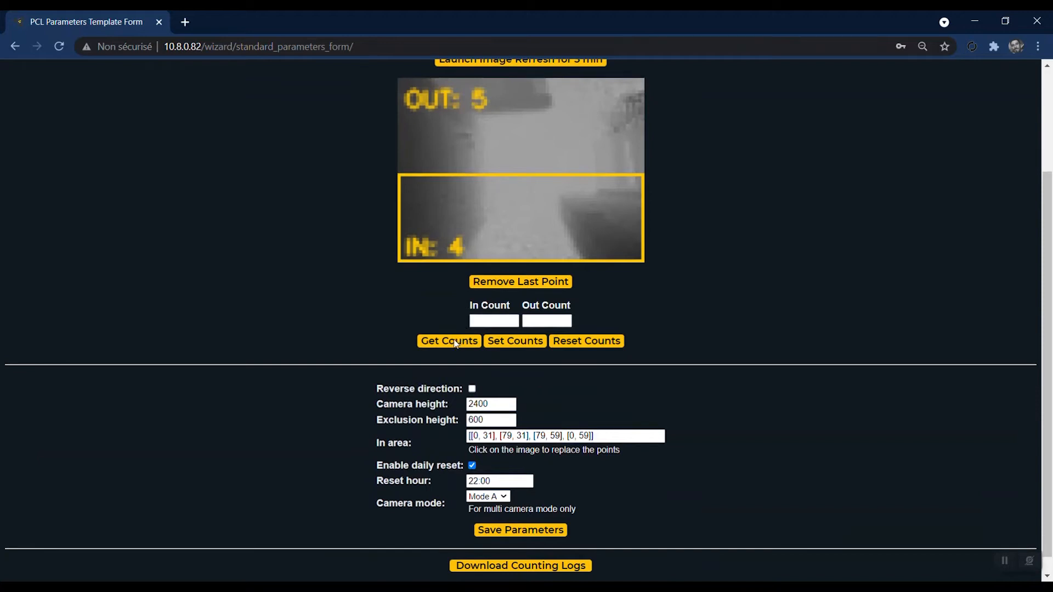
click(448, 340)
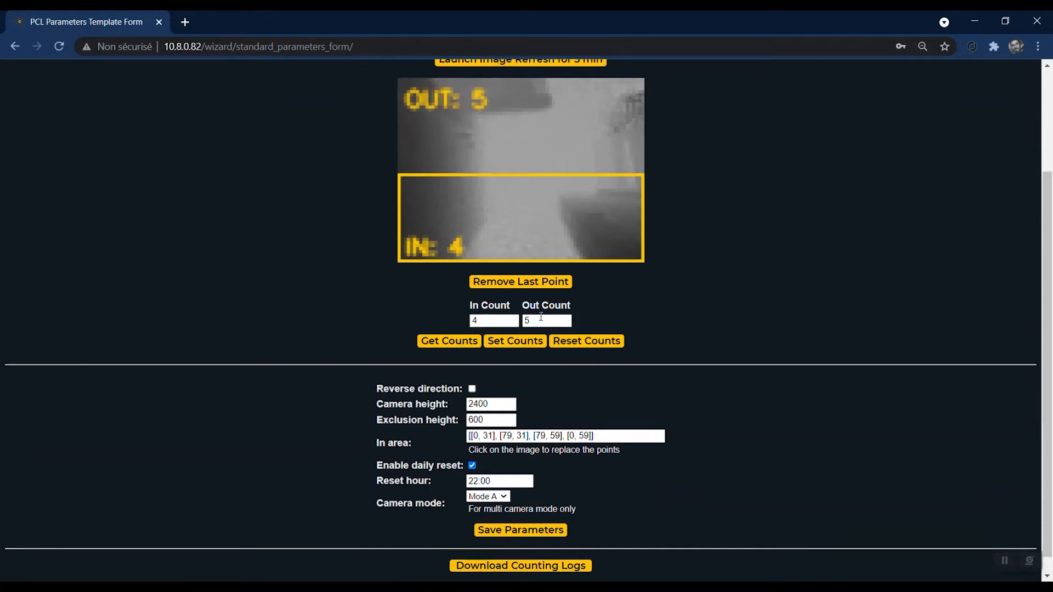
scroll(down, 3)
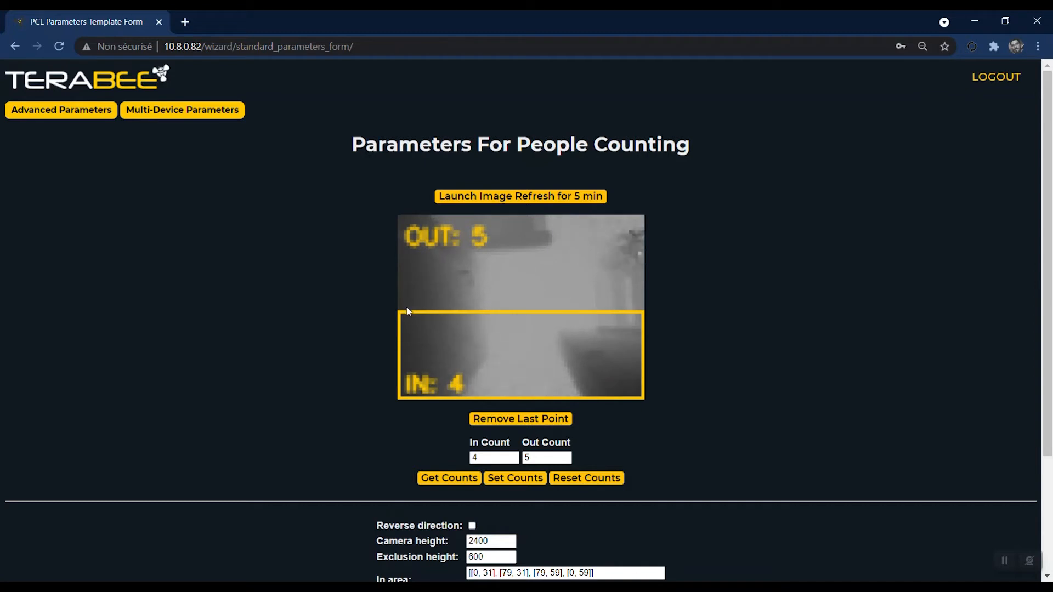
Mark new counting-area corners on the camera image, undoing a misplaced point.
click(520, 418)
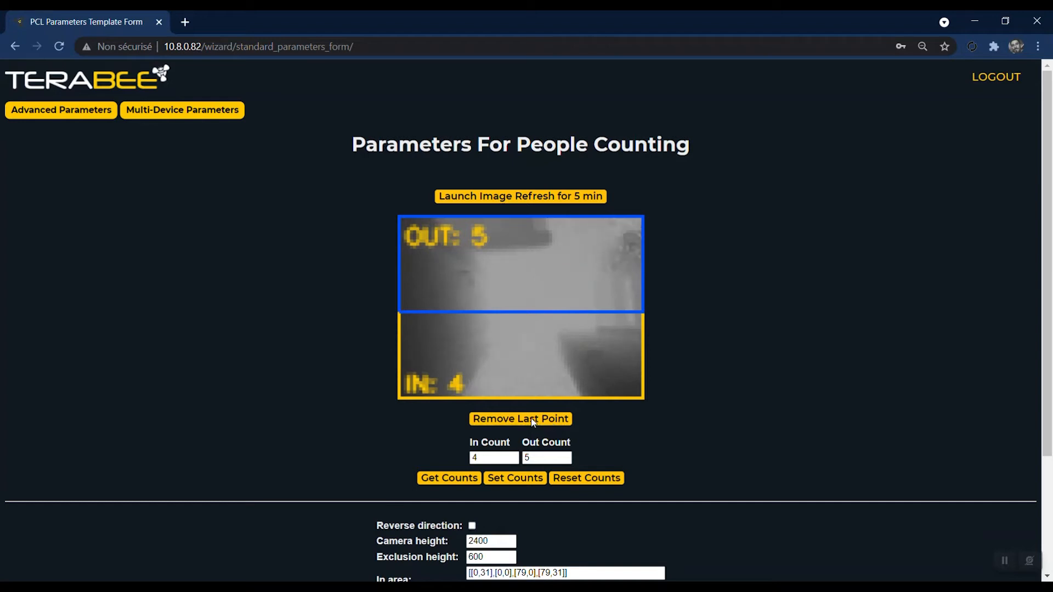
click(520, 418)
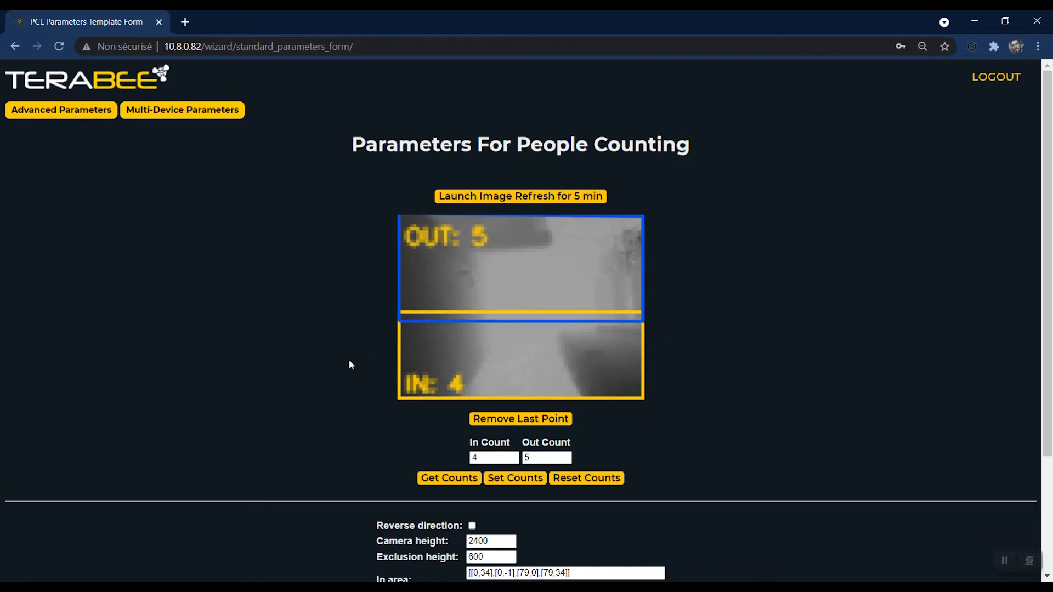
scroll(down, 3)
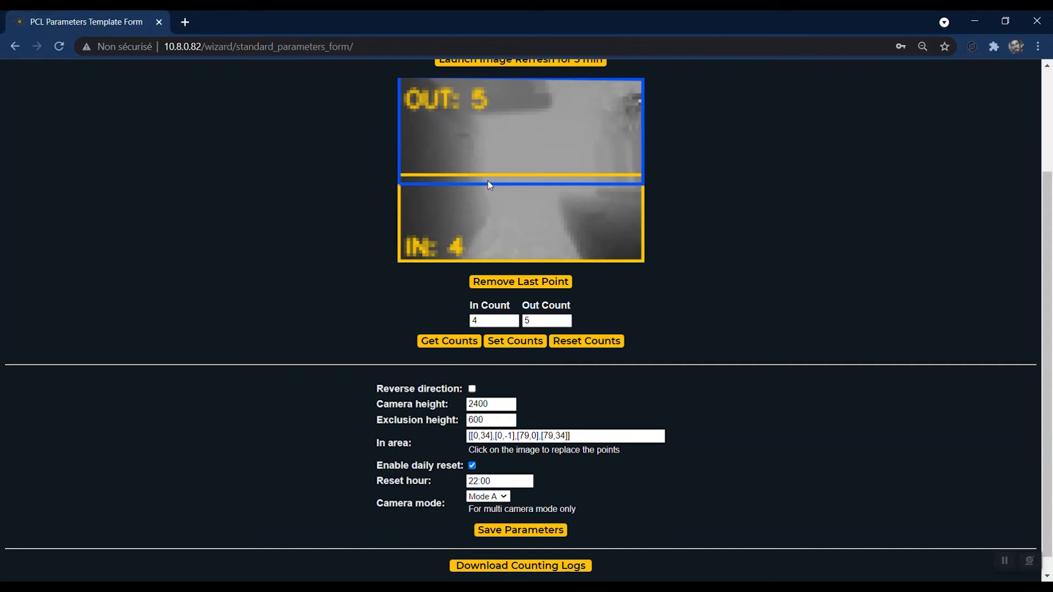
mouse_move(478, 381)
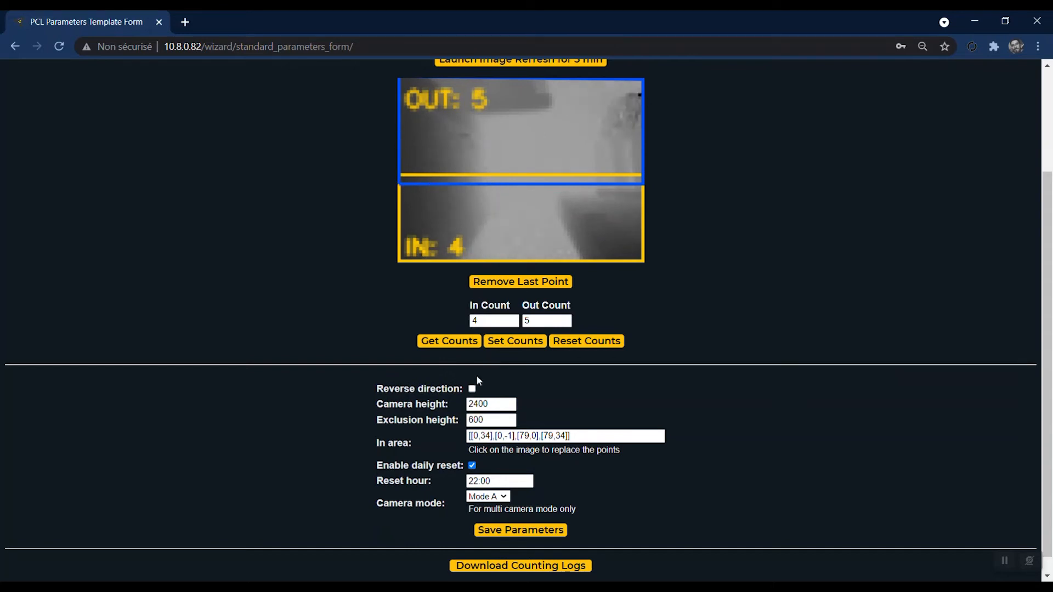
click(471, 388)
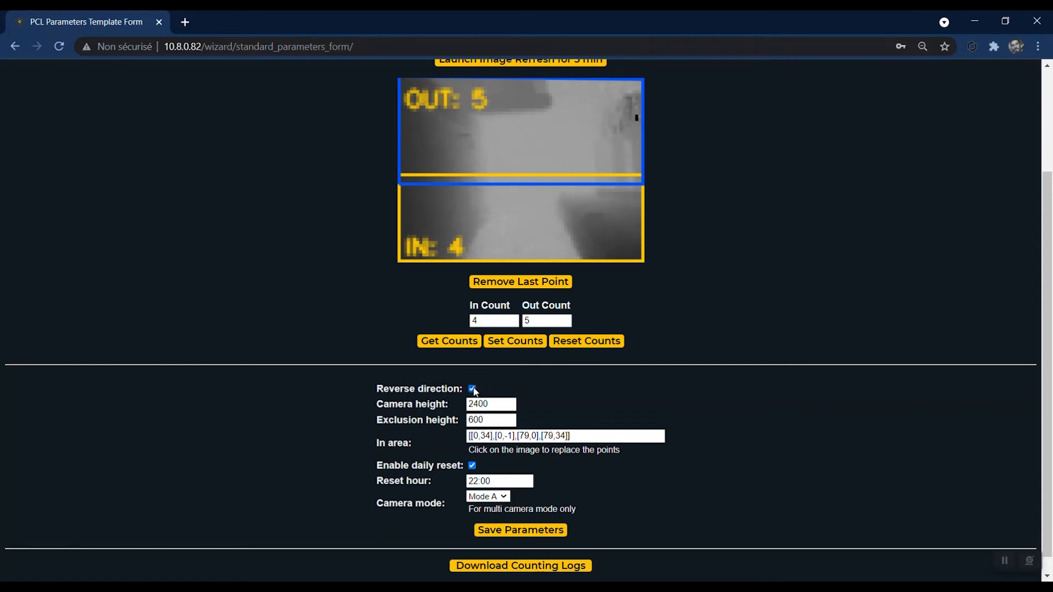
click(472, 389)
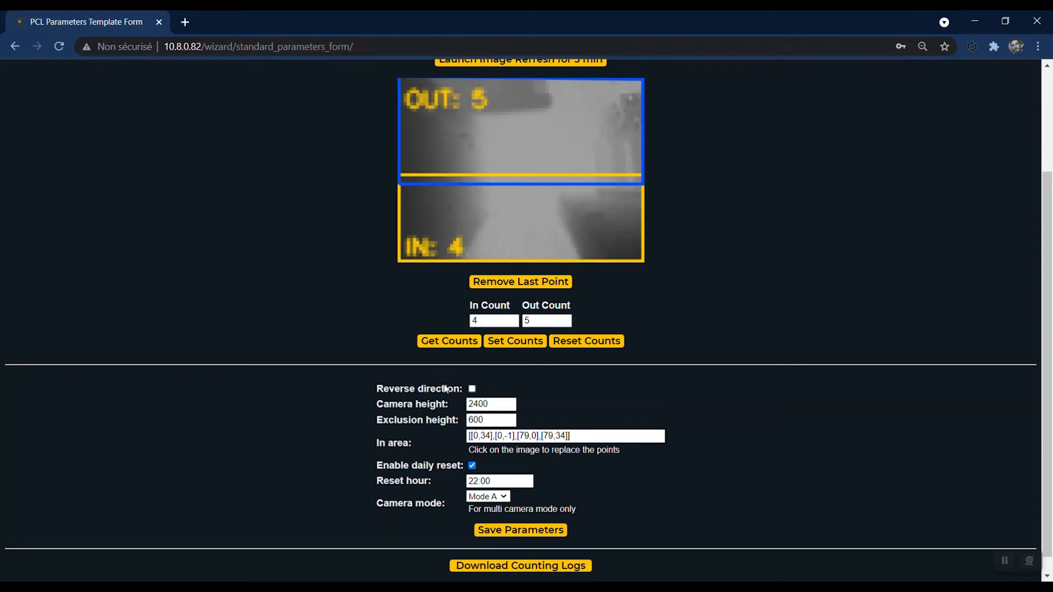
click(487, 403)
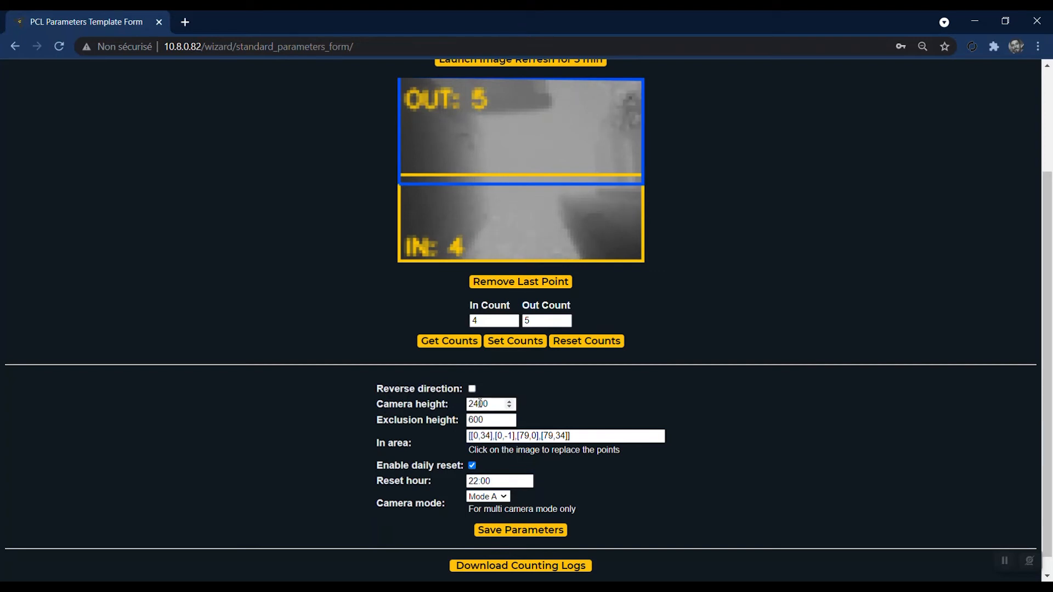
Change the camera height from 2400 to 2500.
click(487, 404)
text(2500)
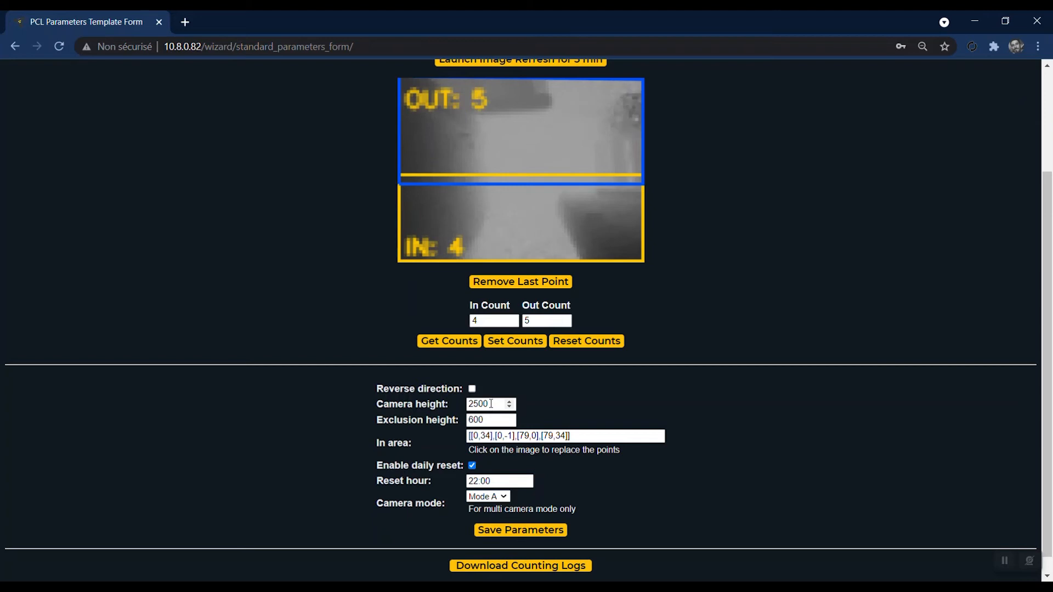
mouse_move(450, 425)
text(0)
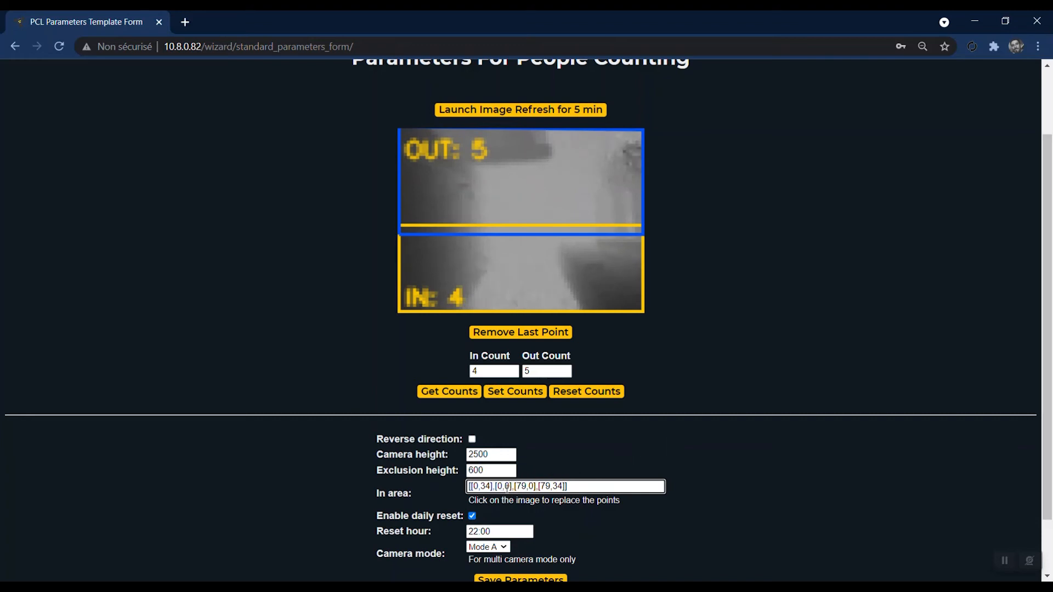
Move down to the Reset hour field to change it from 22:00 to 00:00.
scroll(down, 3)
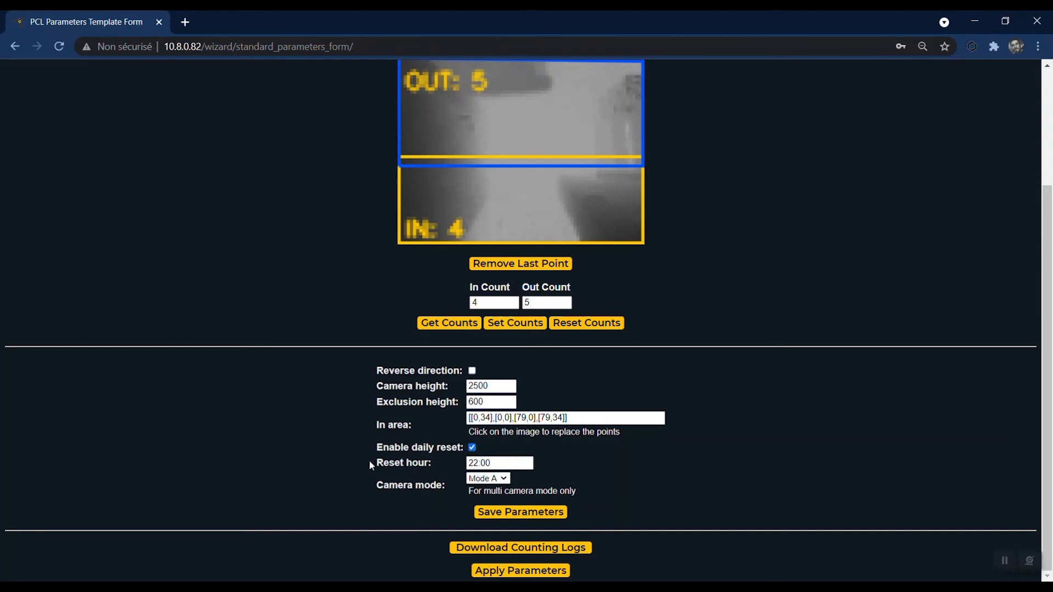
mouse_move(543, 477)
text(00)
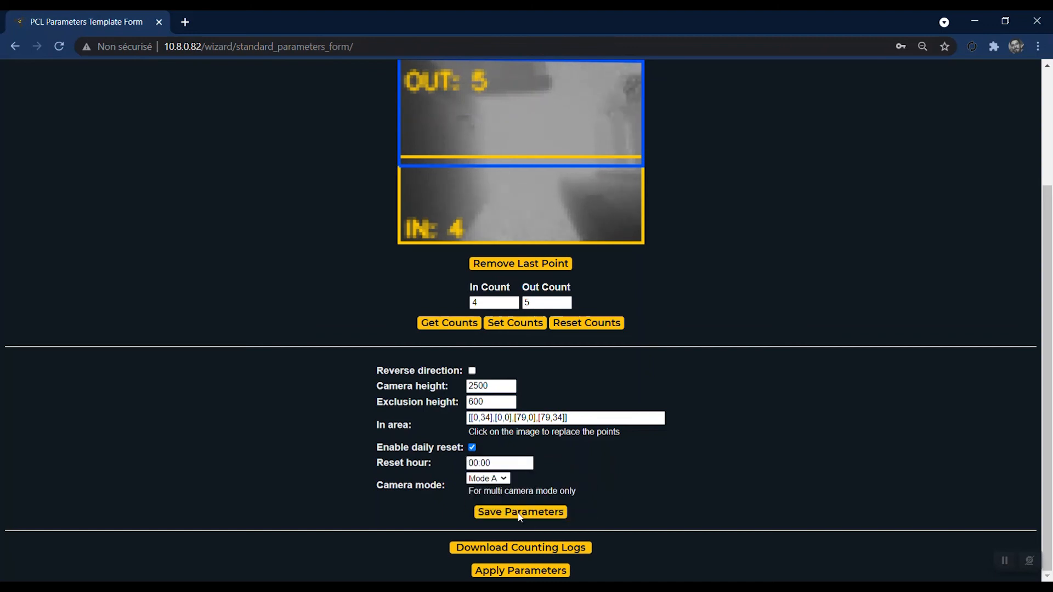
Save the parameters so the device reloads with height 2500 and the corrected area.
click(520, 512)
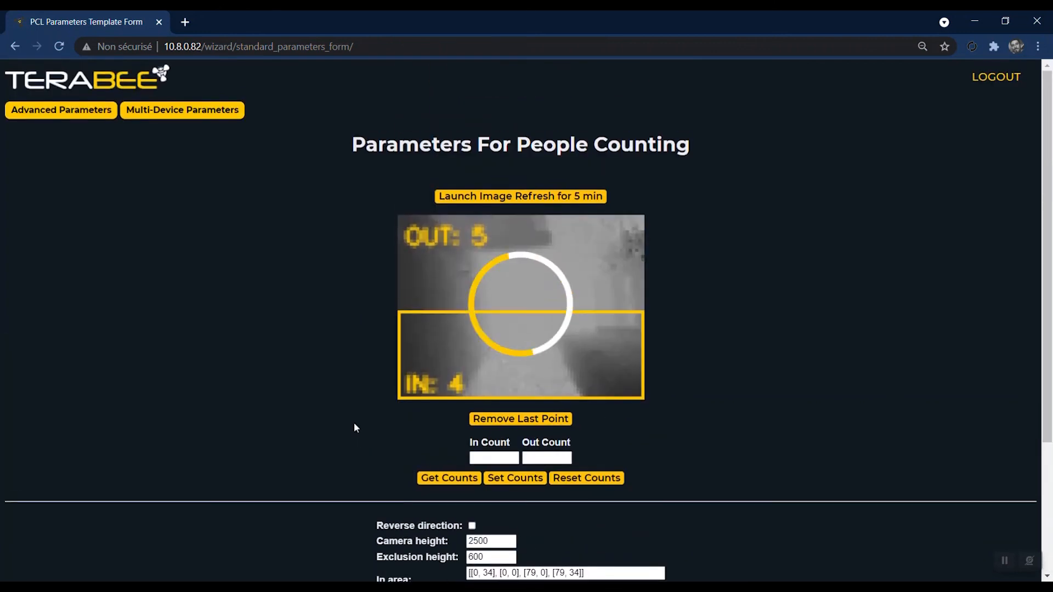
mouse_move(342, 387)
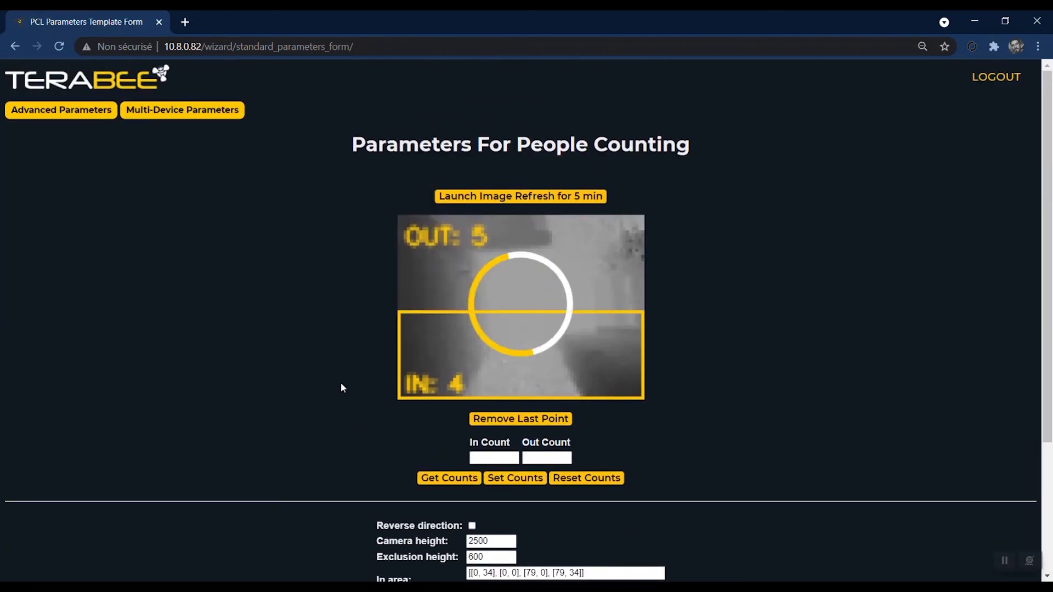